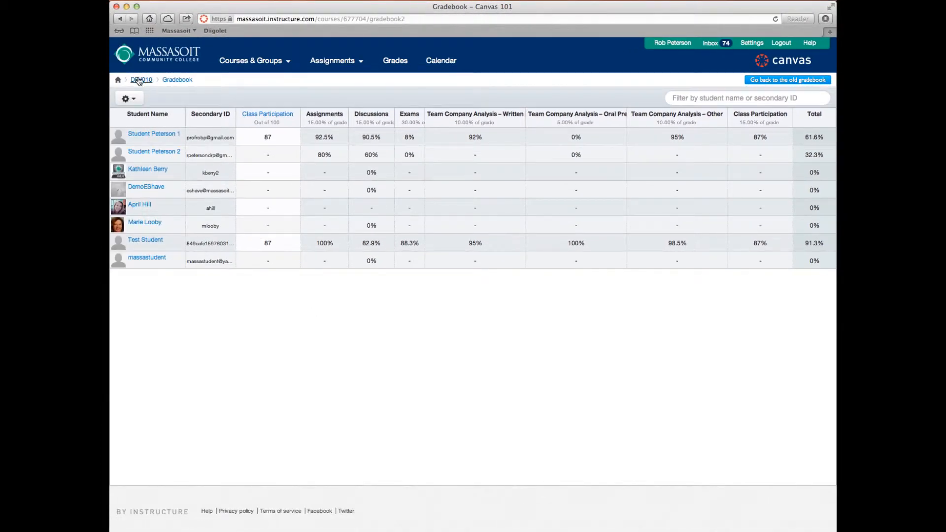
# - Go to the Canvas 101 course home and open its Settings page
pyautogui.click(141, 79)
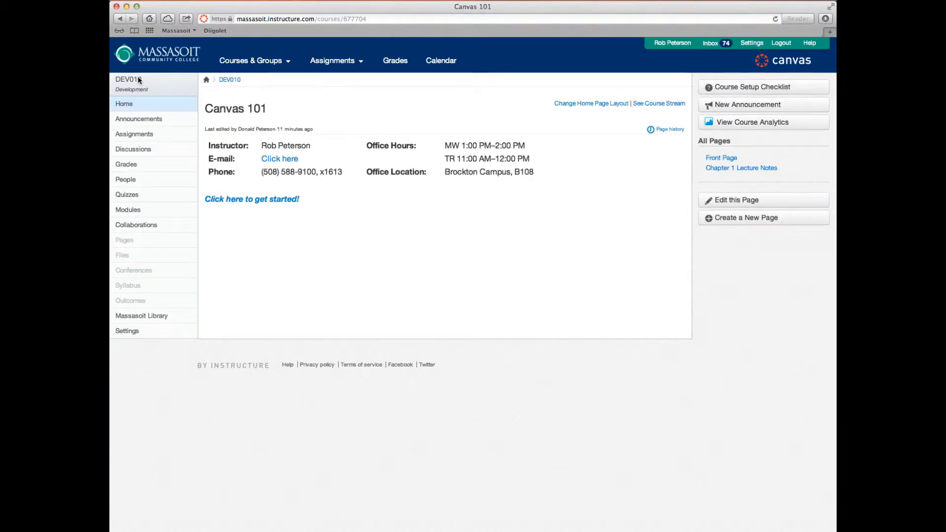
pyautogui.moveTo(143, 177)
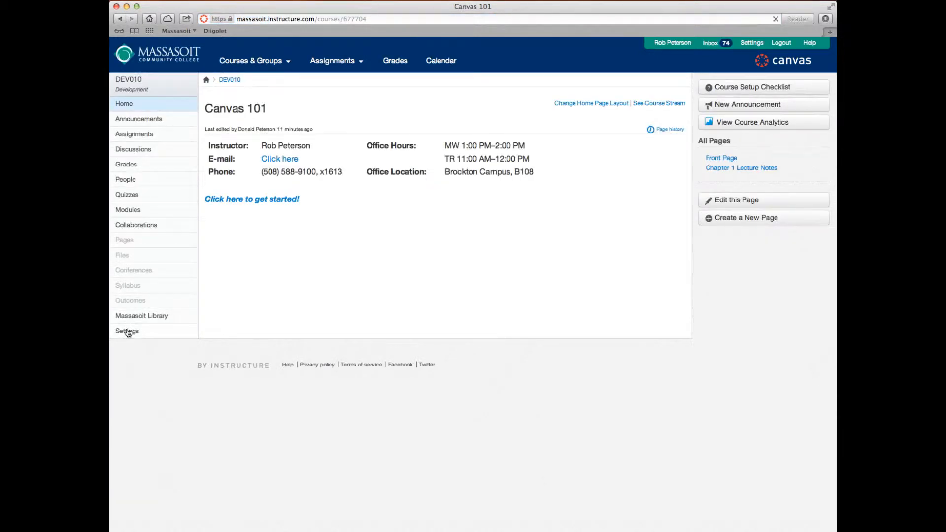
pyautogui.click(127, 331)
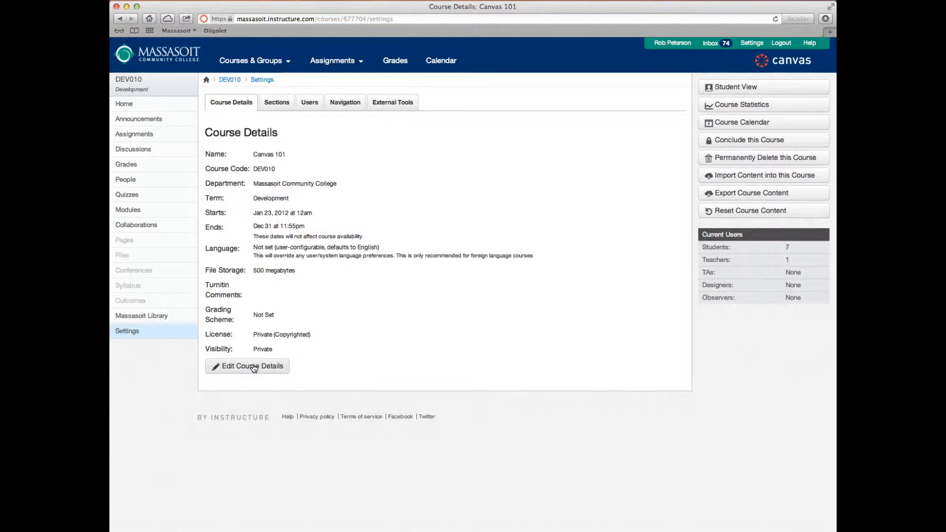
# - Edit the course details and enable the course grading scheme option
pyautogui.click(246, 365)
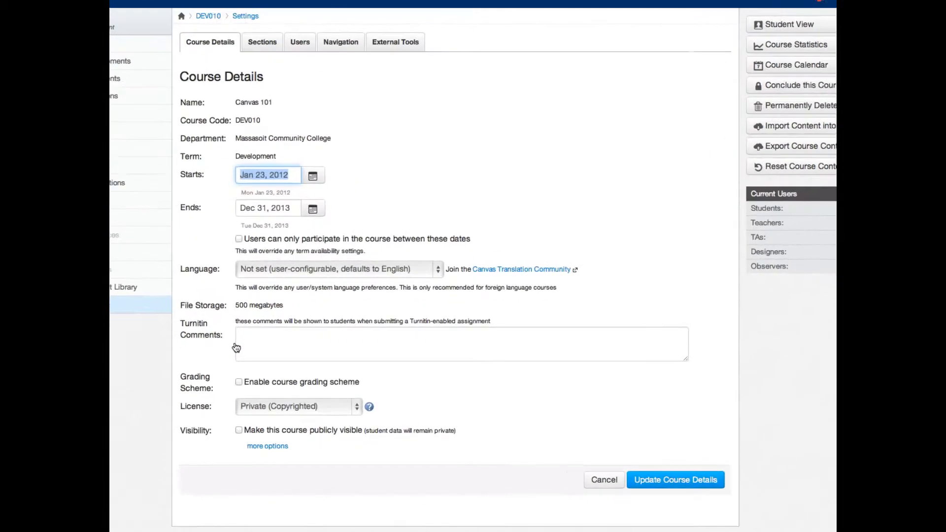
pyautogui.scroll(-3)
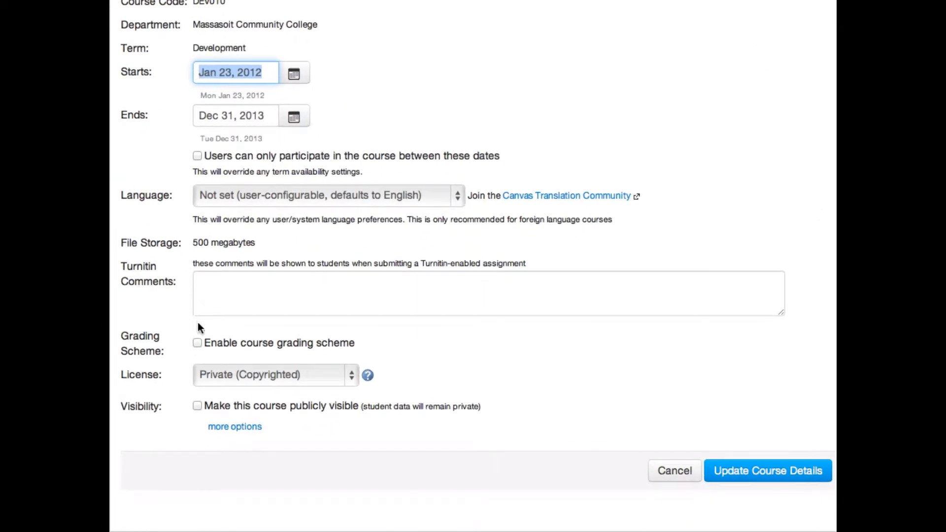
pyautogui.click(197, 335)
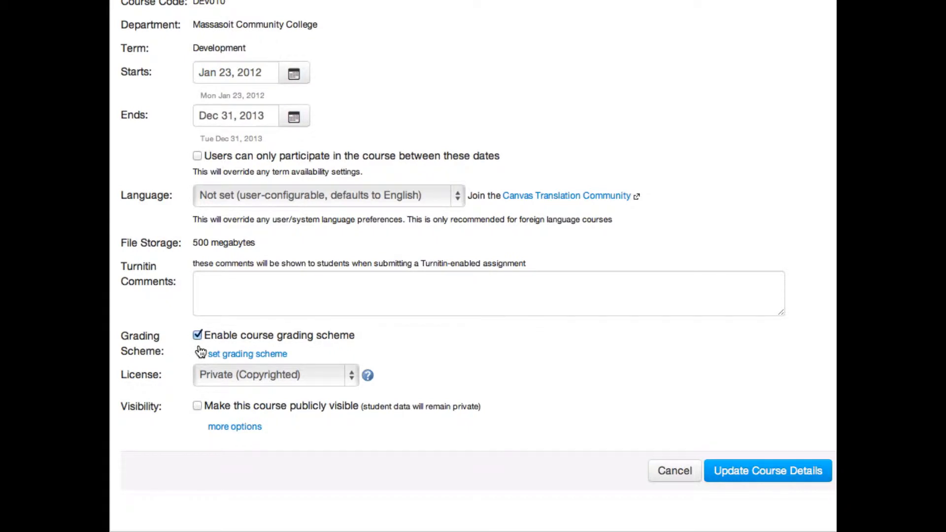
pyautogui.moveTo(239, 356)
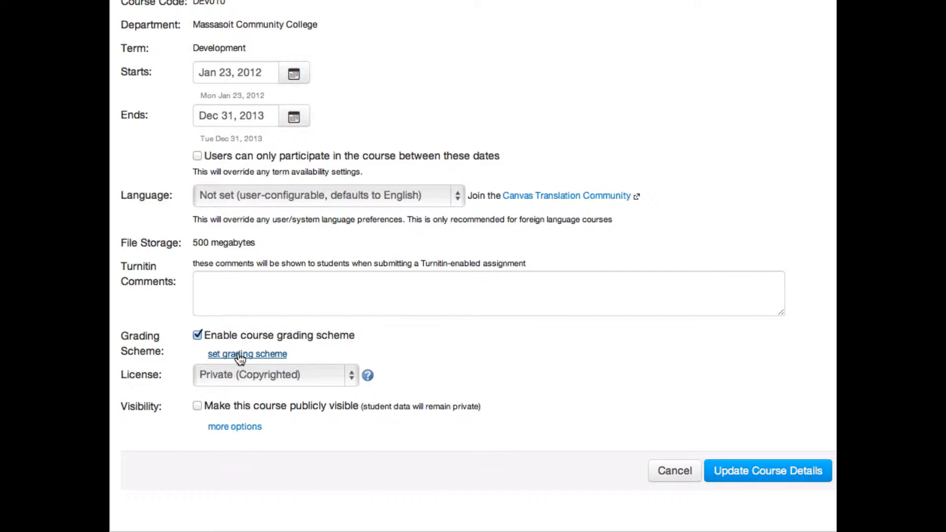
# - Find the existing College Standard scheme and apply it as the course grading standard
pyautogui.click(246, 354)
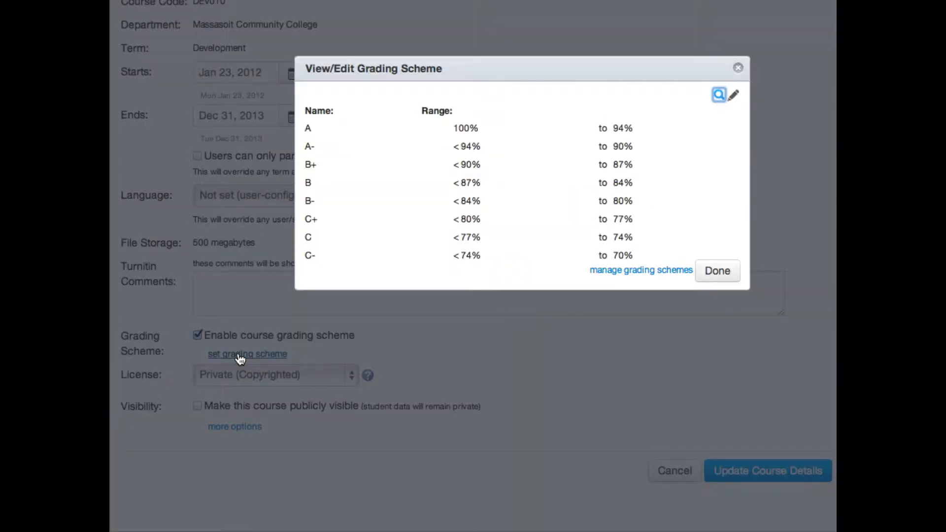
pyautogui.moveTo(718, 111)
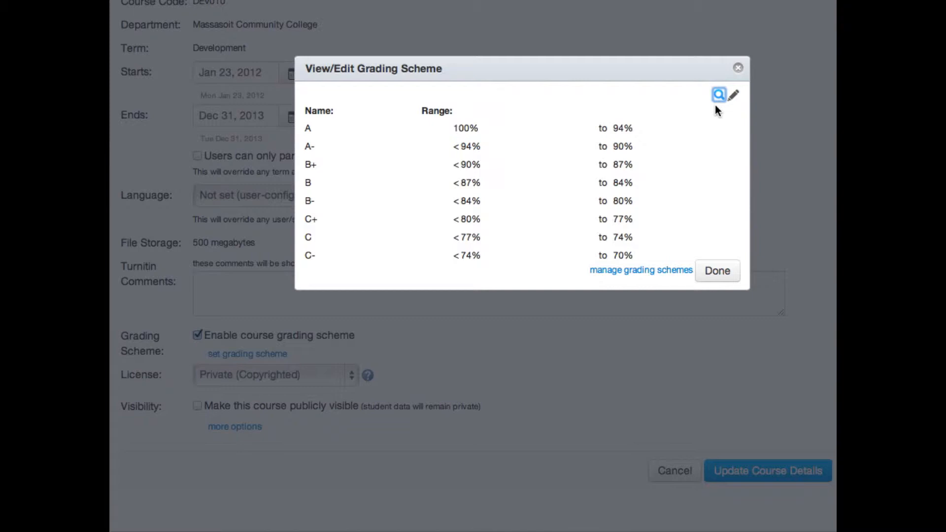
pyautogui.moveTo(719, 96)
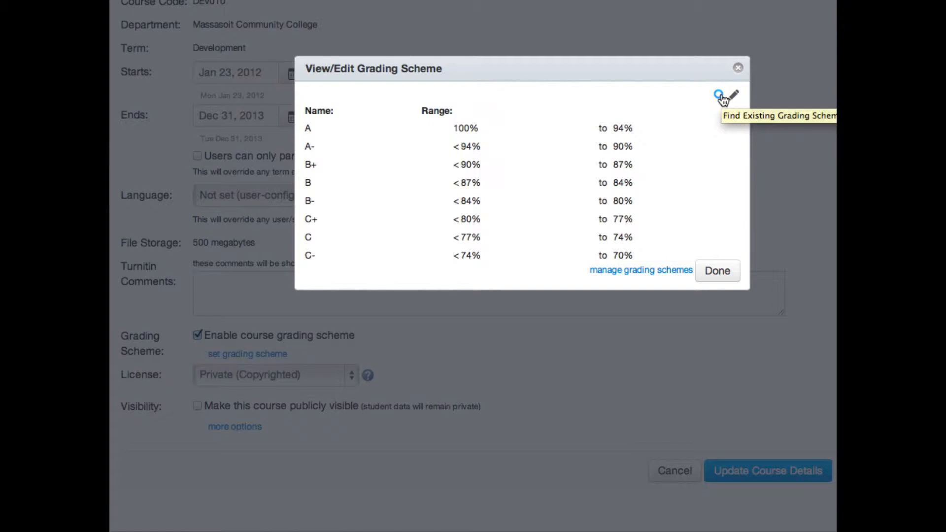
pyautogui.click(719, 94)
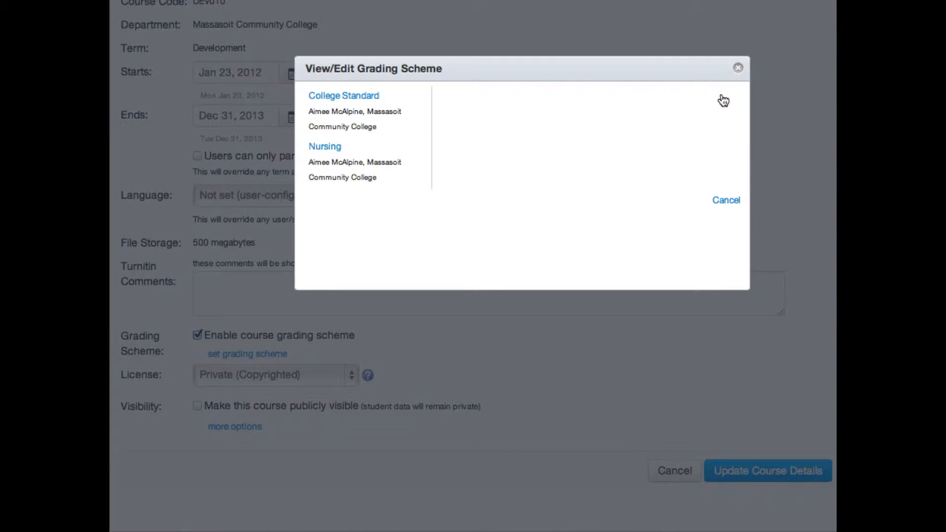
pyautogui.moveTo(526, 98)
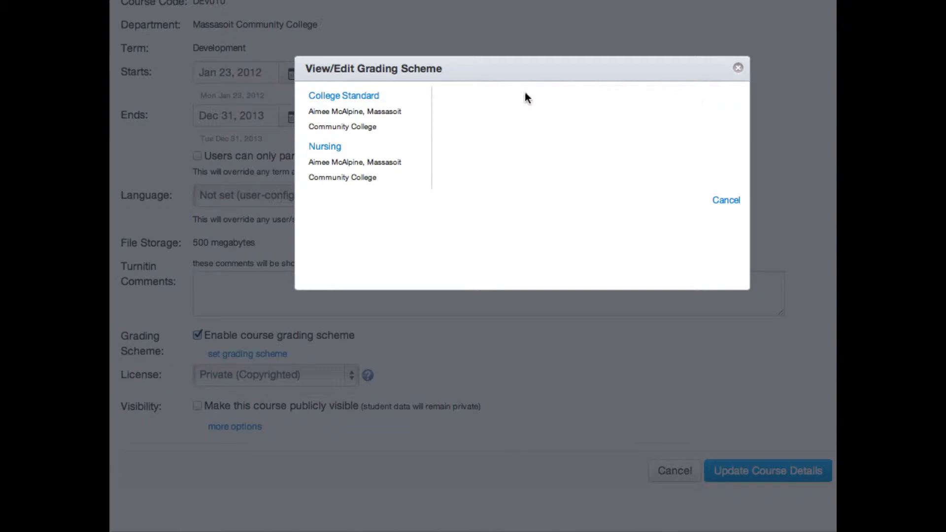
pyautogui.click(343, 96)
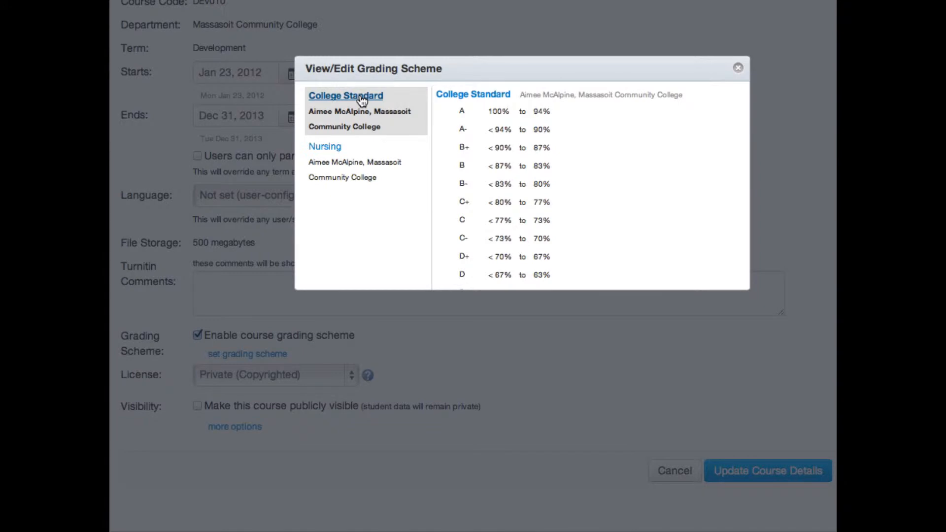
pyautogui.scroll(-3)
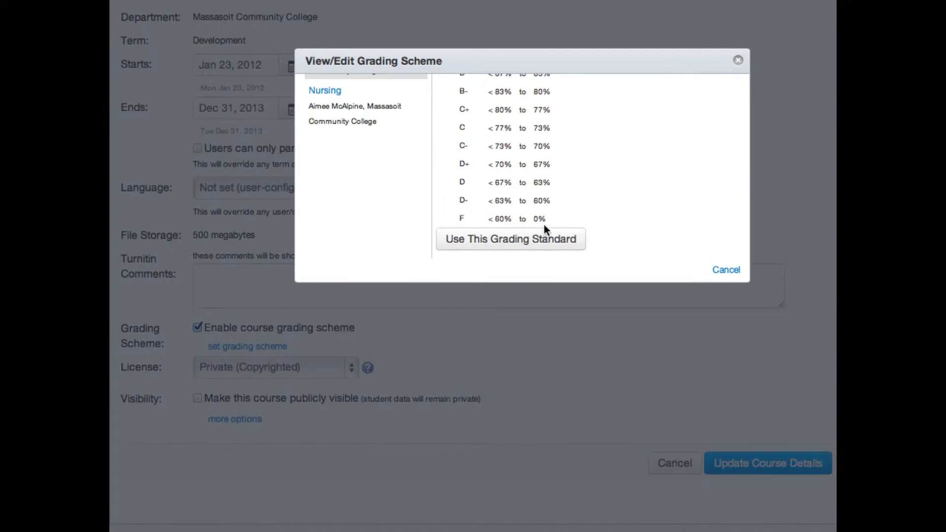
pyautogui.click(509, 238)
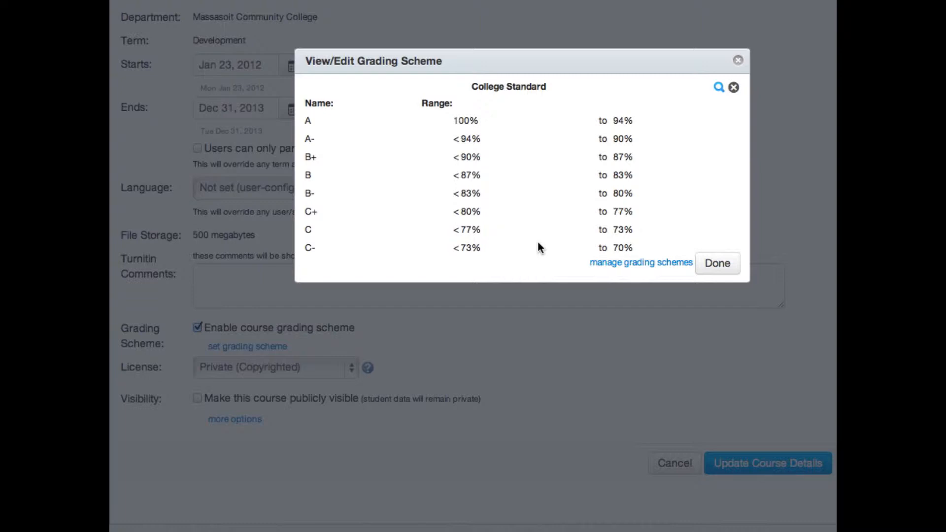
pyautogui.click(716, 263)
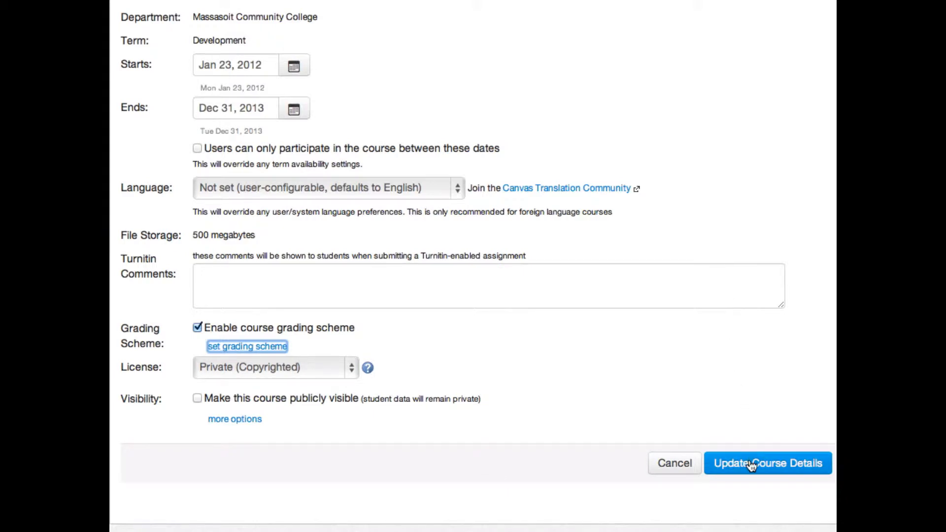
# - Update the course details so College Standard is saved, then head to Grades
pyautogui.click(768, 463)
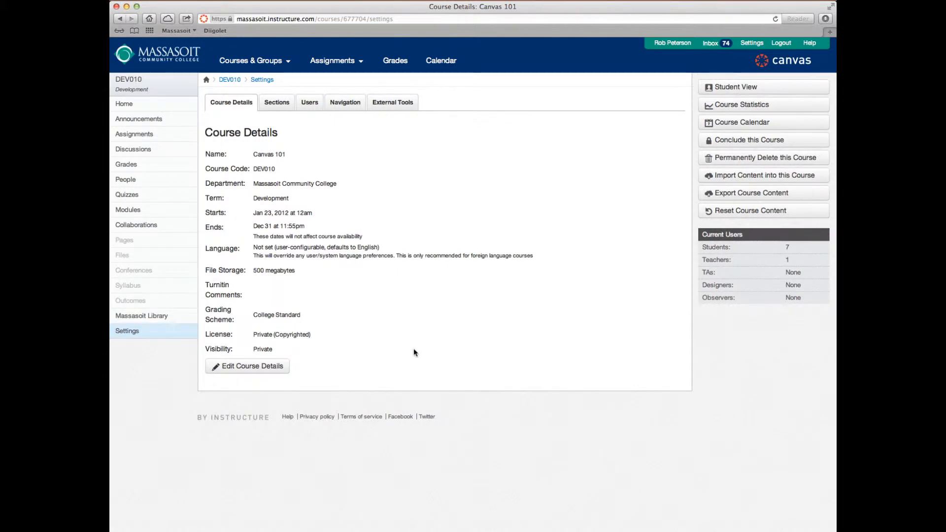
pyautogui.click(126, 165)
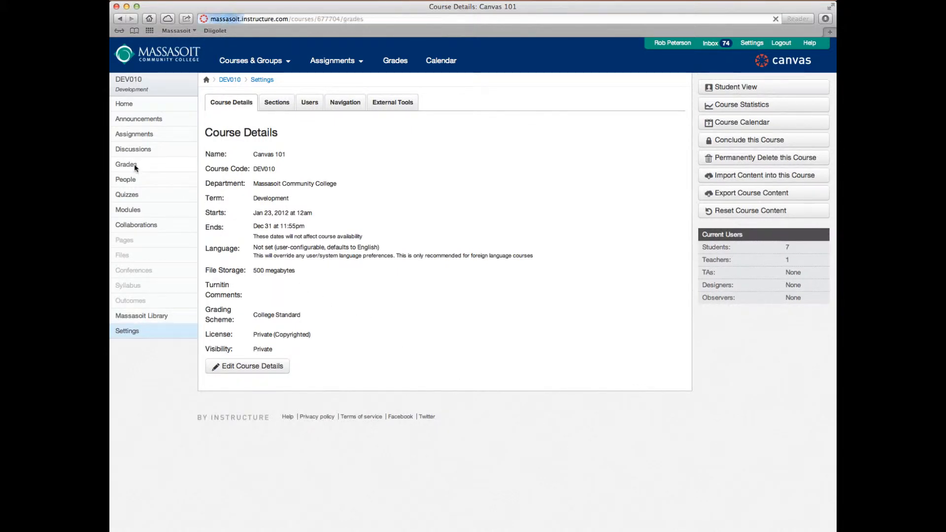
# - Show the gradebook with Total column letter grades from College Standard
pyautogui.click(125, 164)
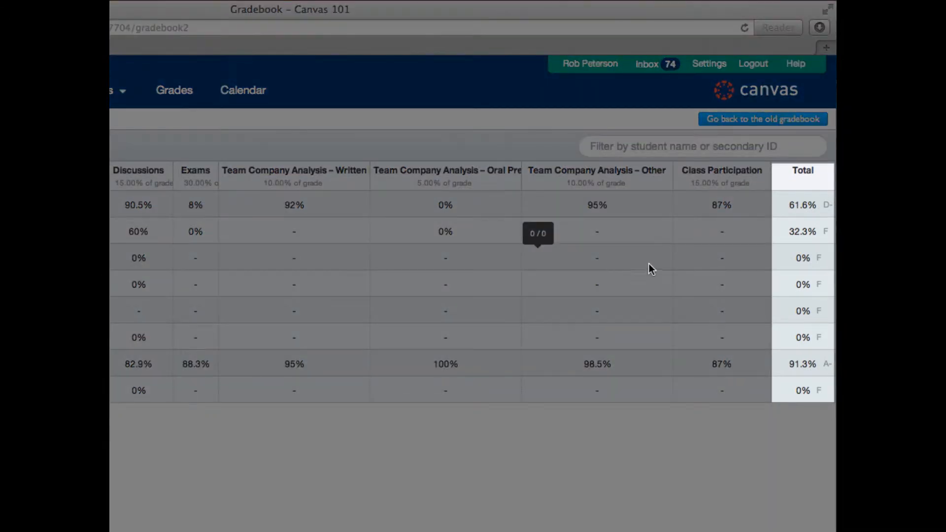
pyautogui.moveTo(753, 267)
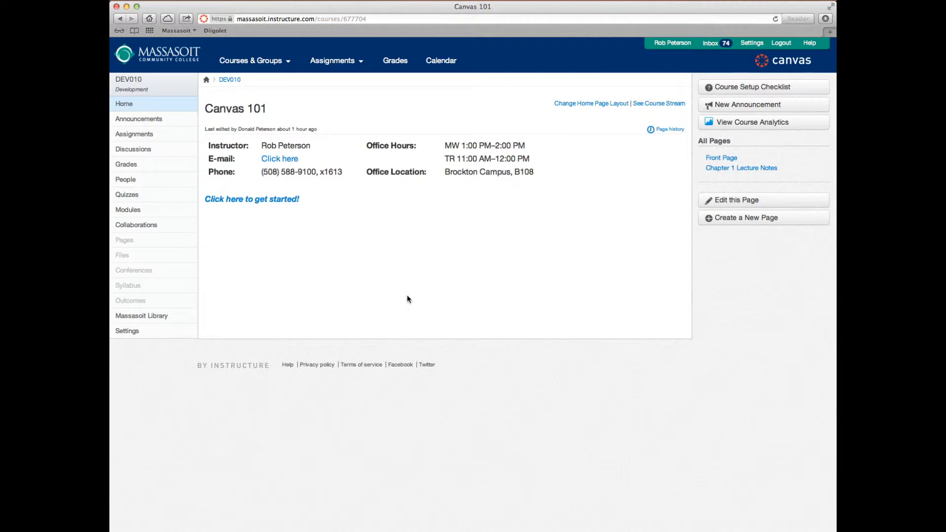
pyautogui.moveTo(145, 334)
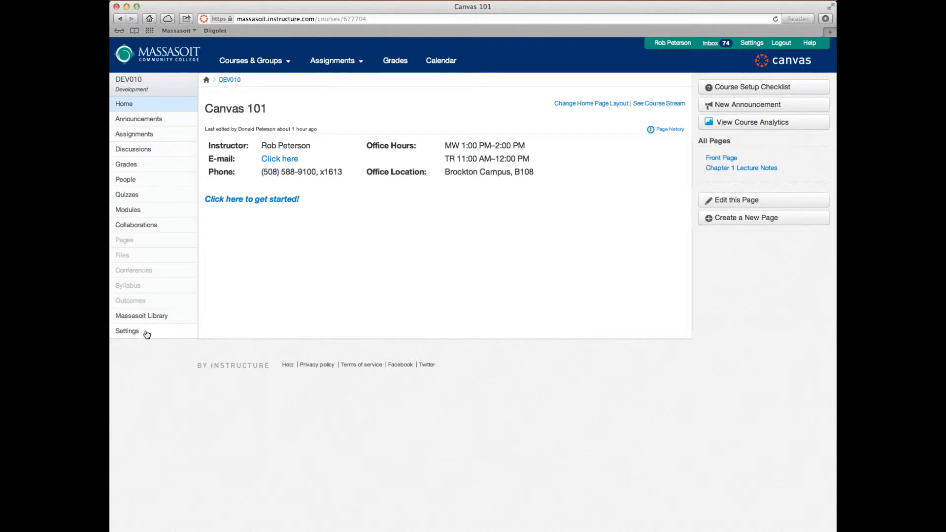
# - Return to Settings, edit the course details and view the current College Standard scheme
pyautogui.click(127, 331)
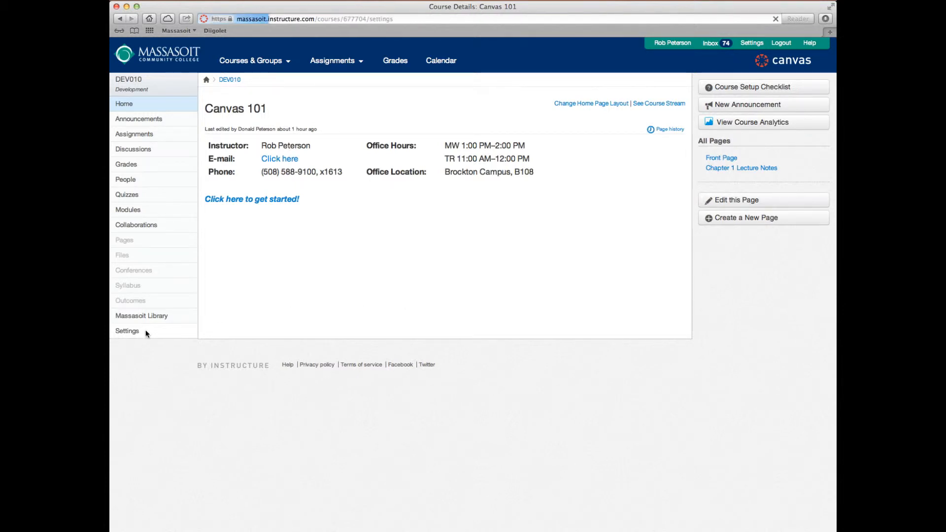
pyautogui.click(127, 331)
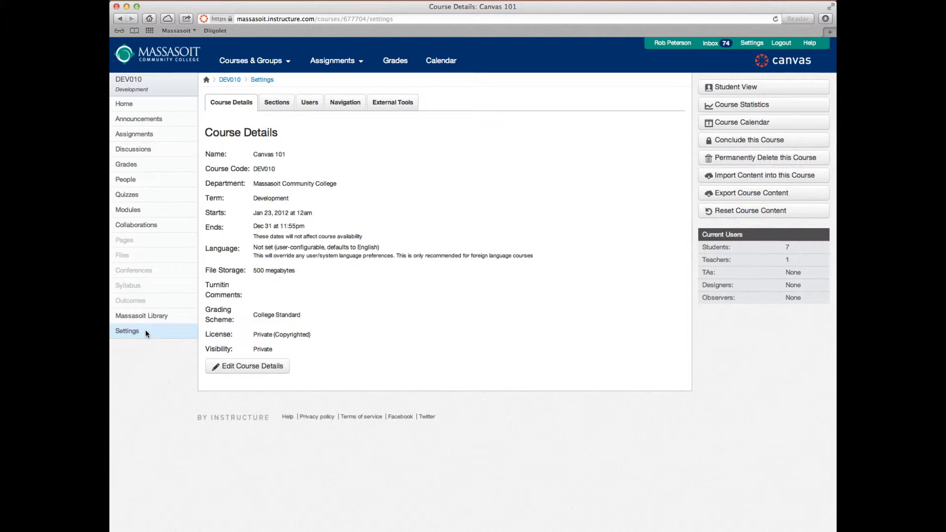
pyautogui.click(247, 366)
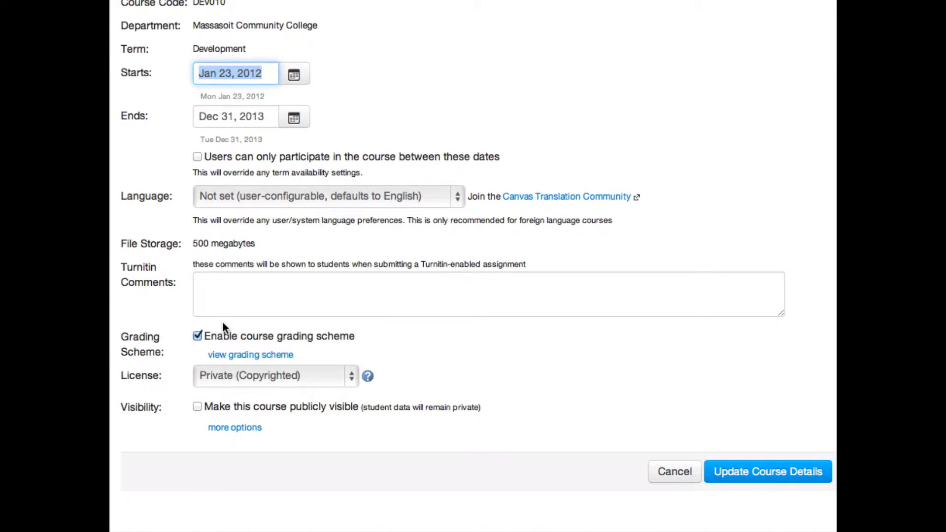
pyautogui.click(249, 354)
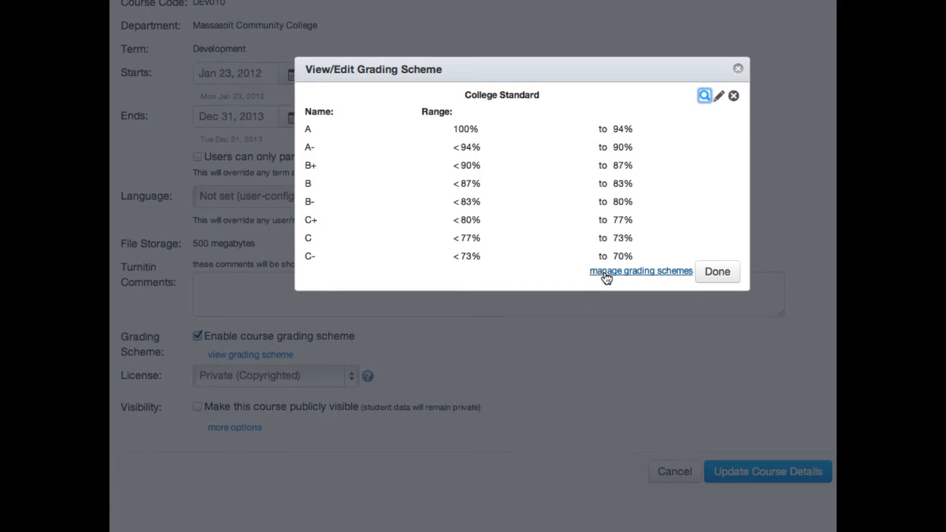
# - Go to manage grading schemes, listing College Standard and Nursing
pyautogui.click(640, 270)
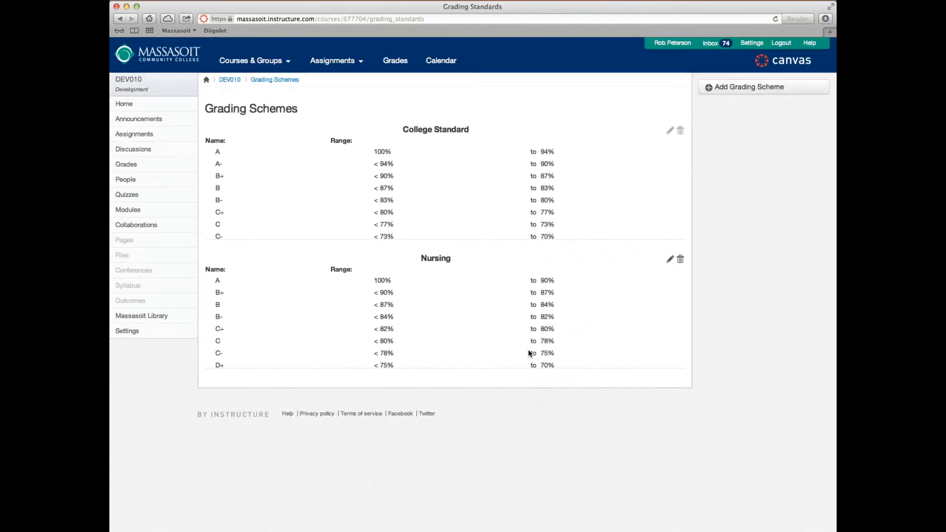
pyautogui.moveTo(689, 234)
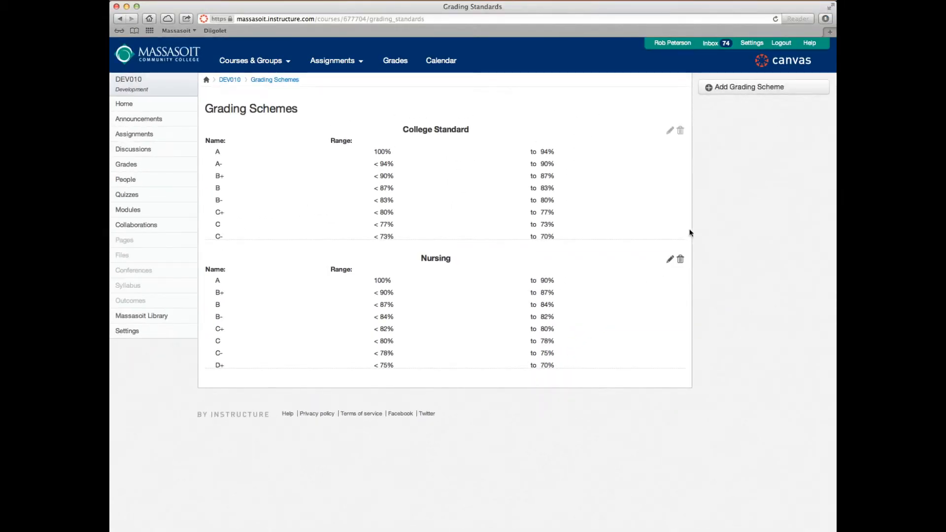
# - Start a new grading scheme and name it Canvas 101
pyautogui.click(748, 87)
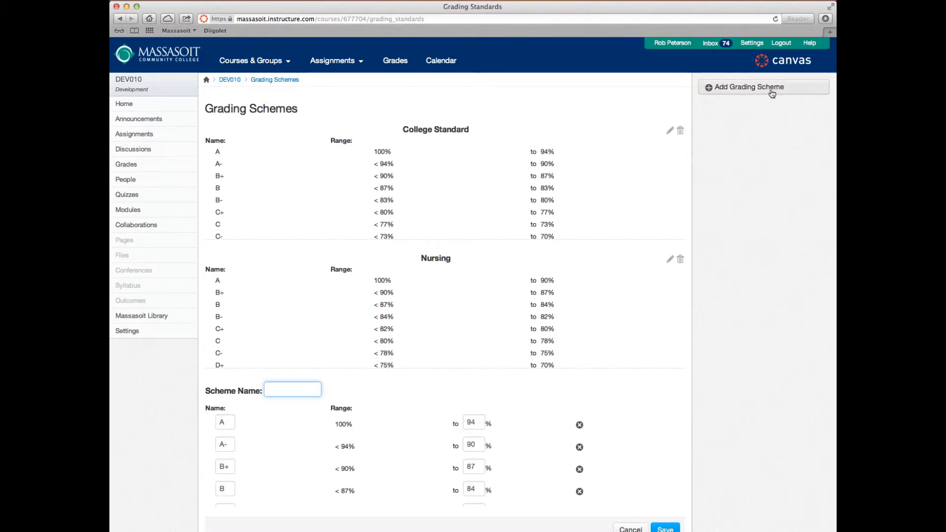
pyautogui.scroll(-3)
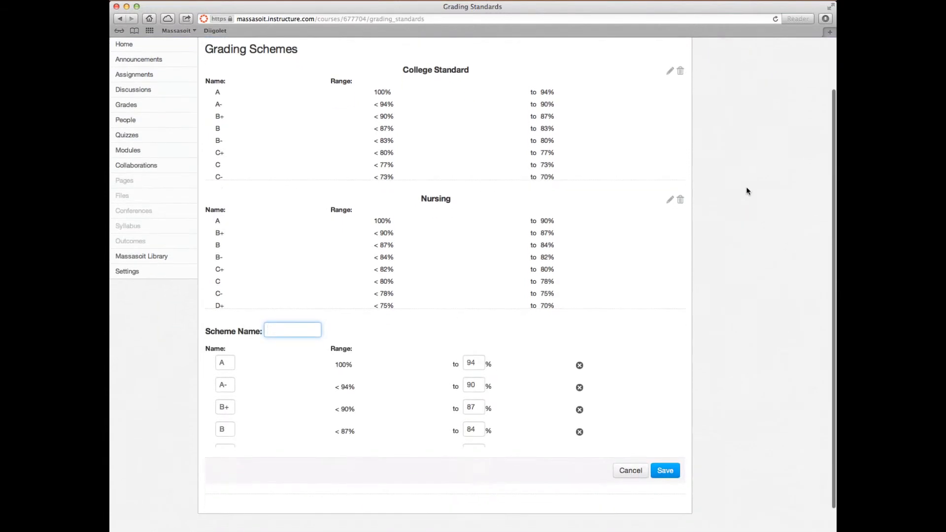
pyautogui.scroll(-3)
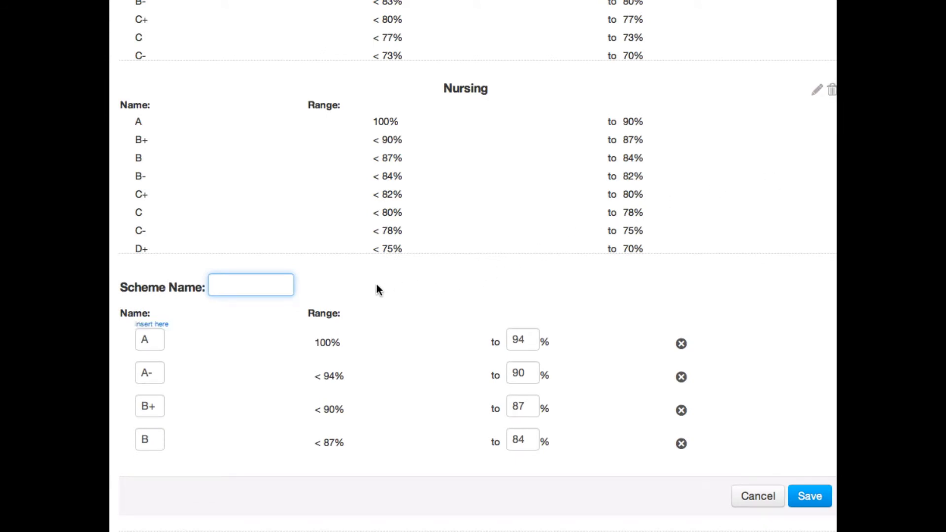
pyautogui.write('C')
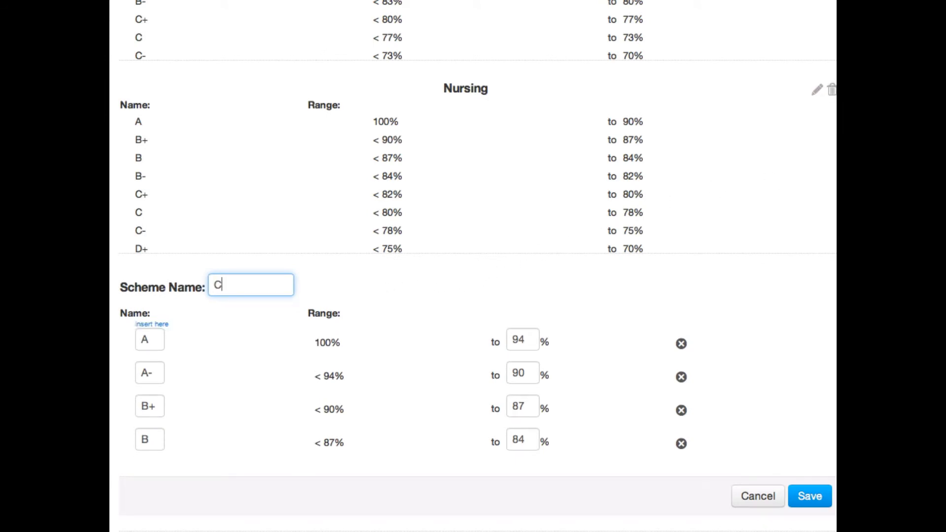
pyautogui.write('anvas')
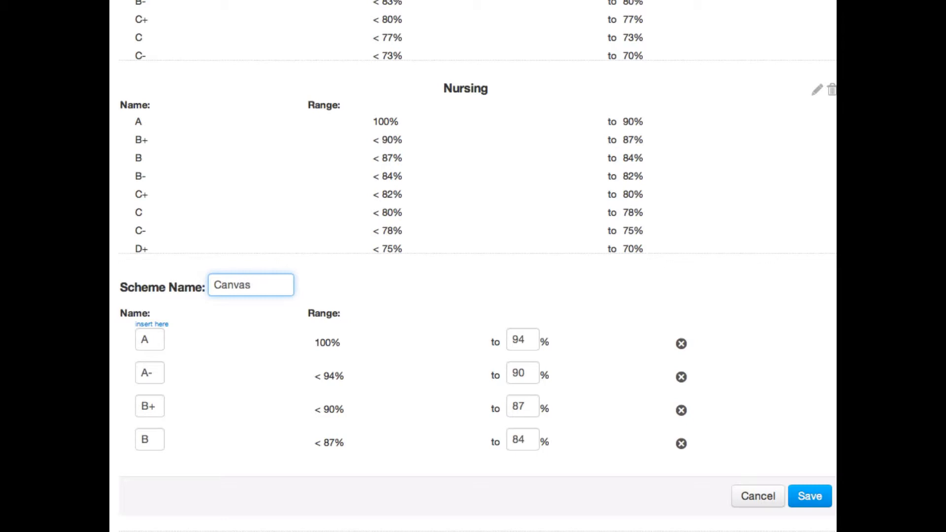
pyautogui.write('101')
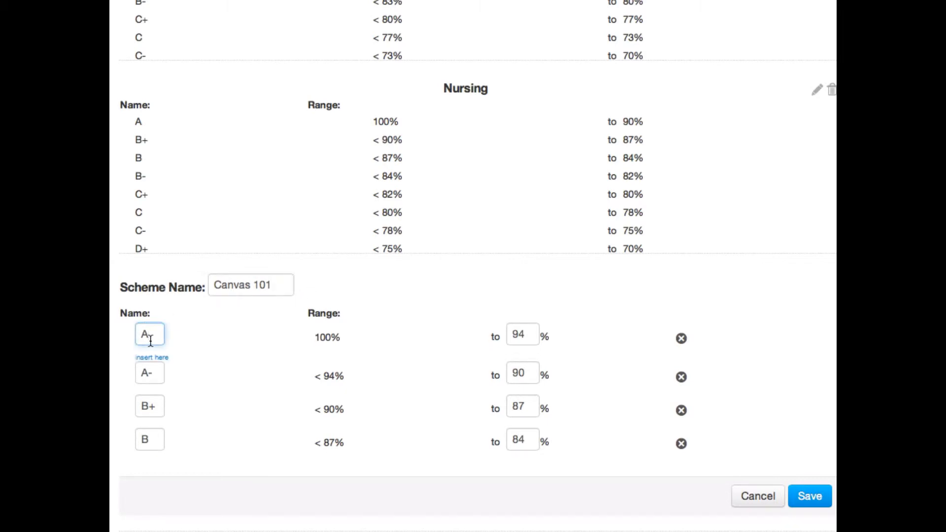
# - Name the top grade Excellent and set its lower cutoff to 93%
pyautogui.write('lent')
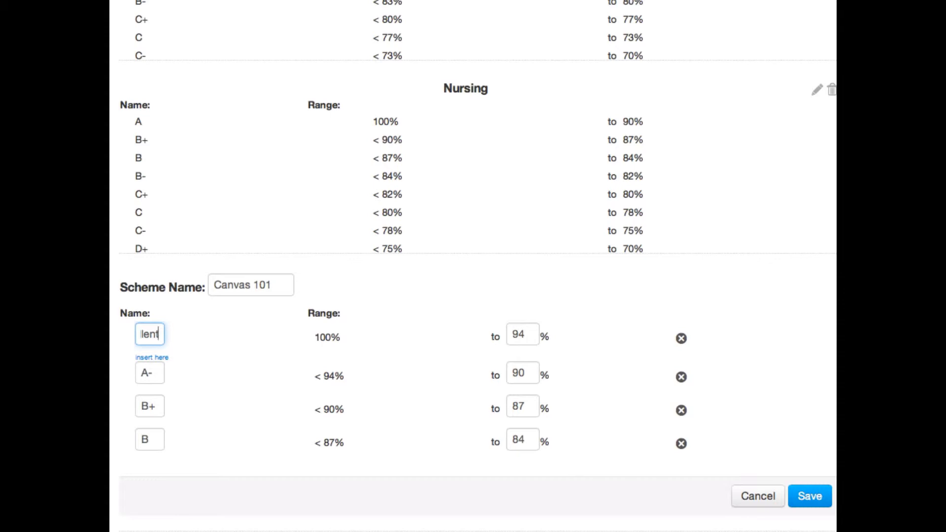
pyautogui.moveTo(310, 352)
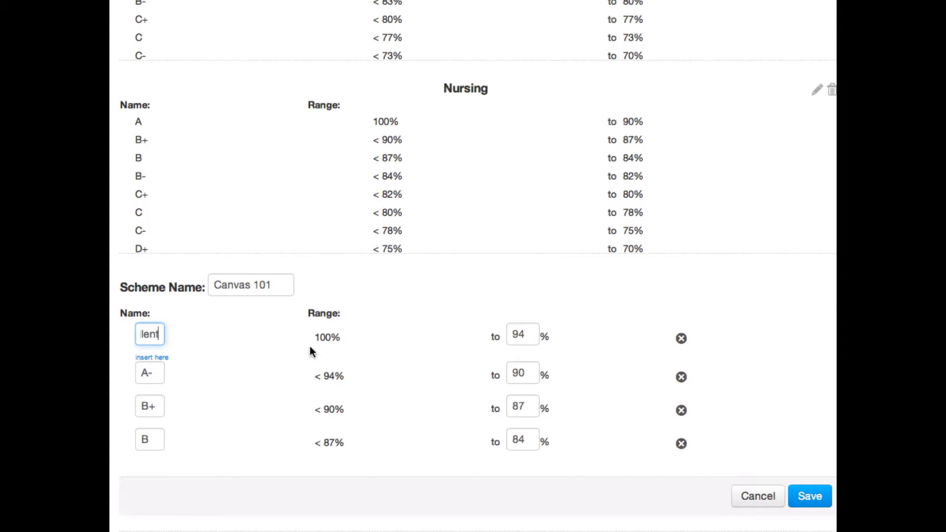
pyautogui.click(522, 336)
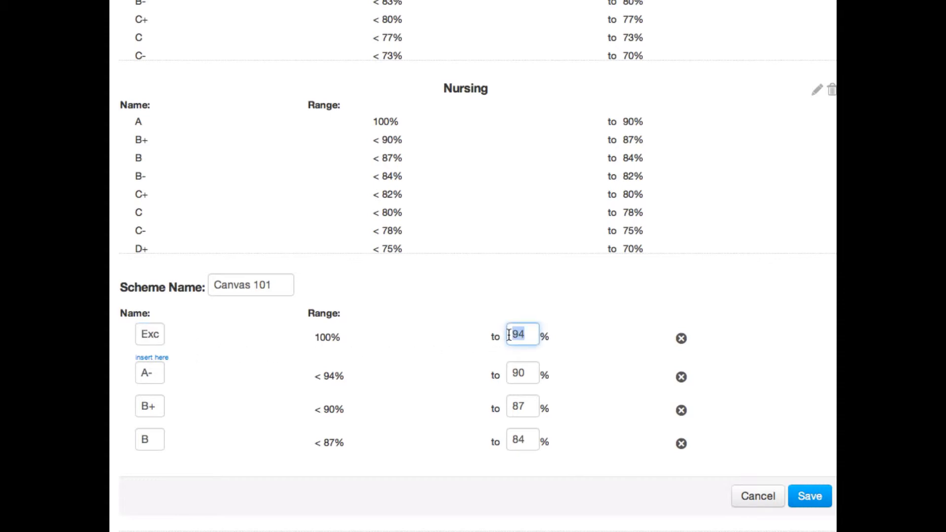
pyautogui.write('93')
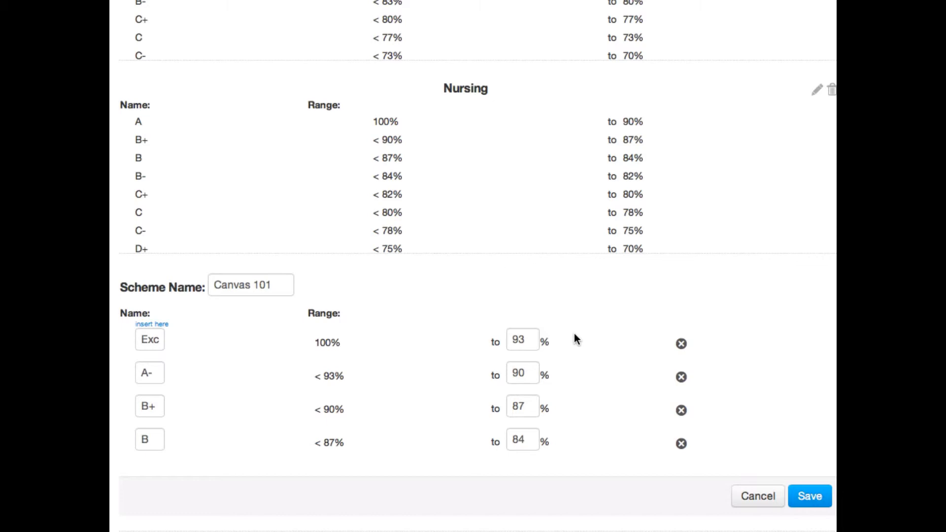
pyautogui.moveTo(489, 337)
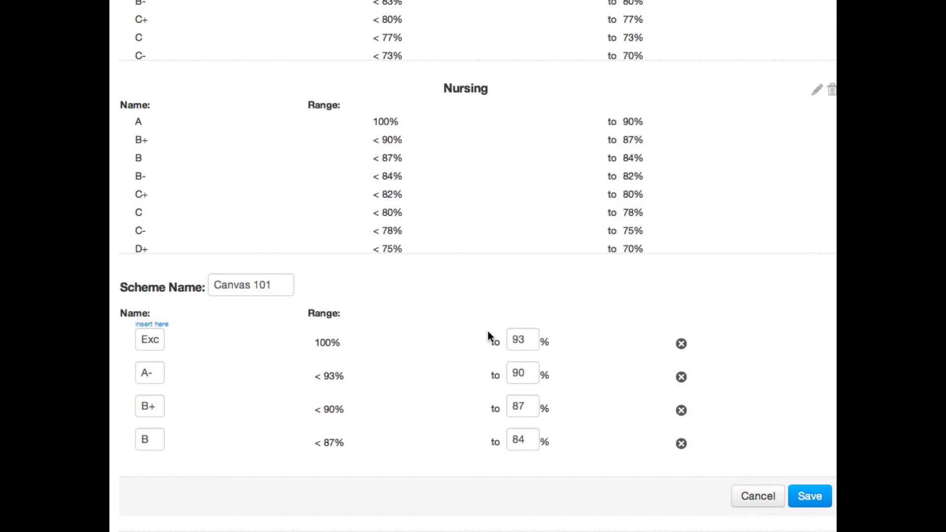
# - Insert a grade row above Excellent and then delete that blank row again
pyautogui.click(151, 324)
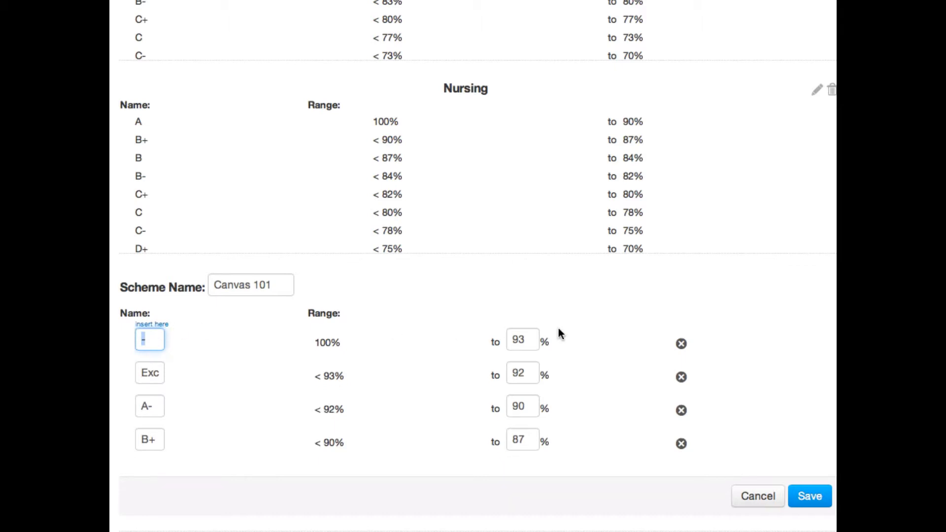
pyautogui.moveTo(680, 338)
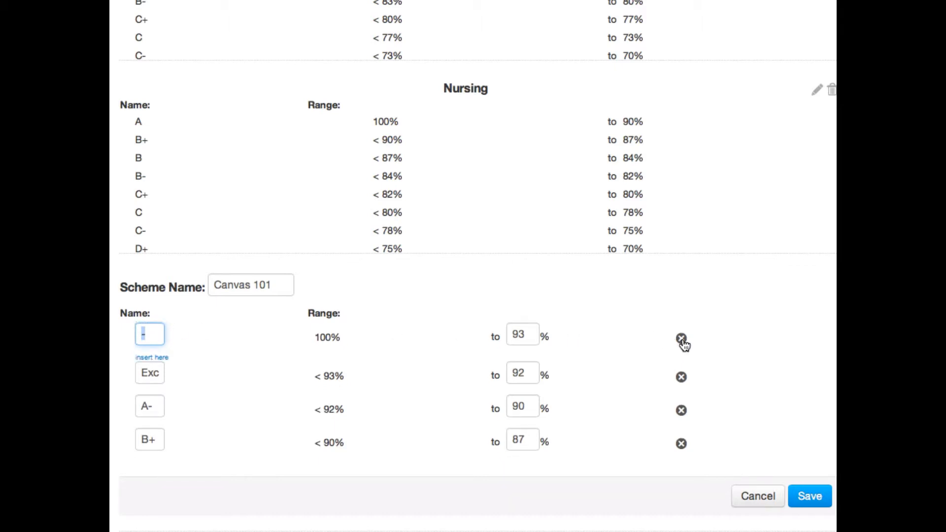
pyautogui.click(681, 338)
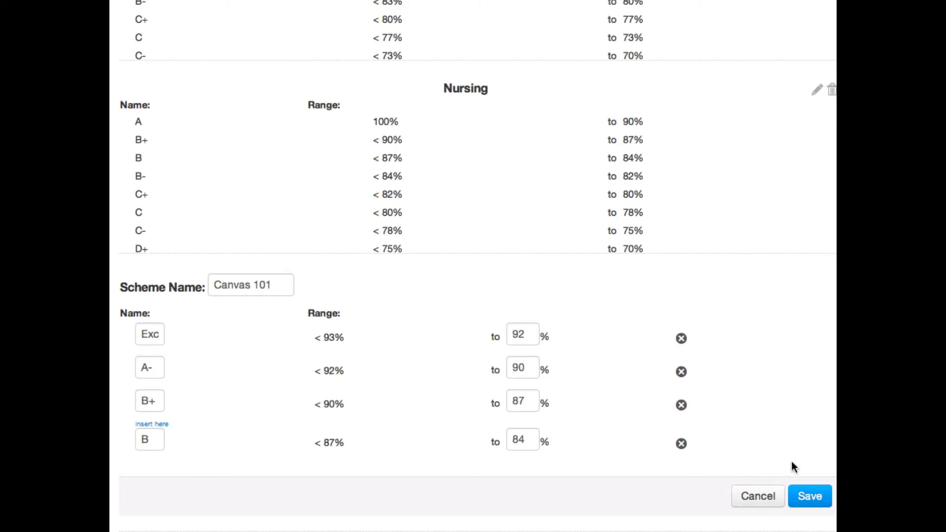
# - Save the Canvas 101 scheme, then reopen its editor and cancel without changes
pyautogui.click(810, 495)
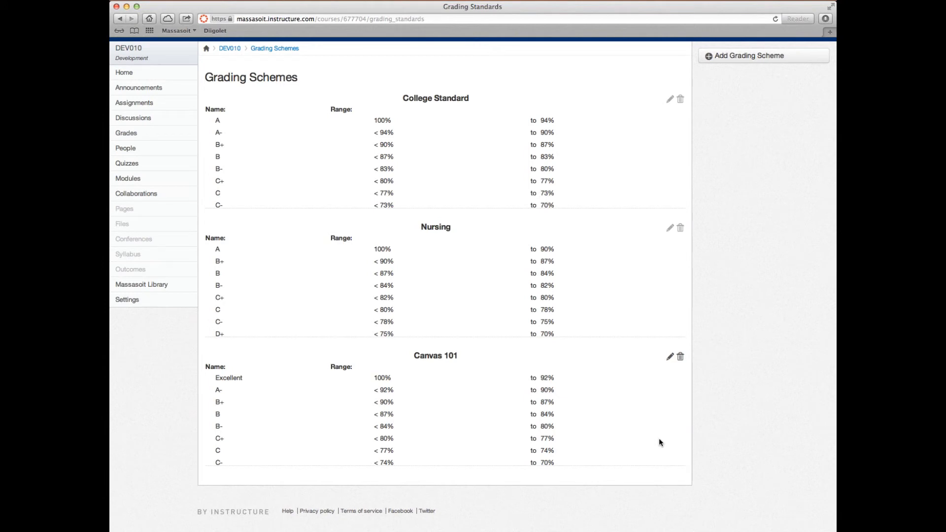
pyautogui.moveTo(471, 392)
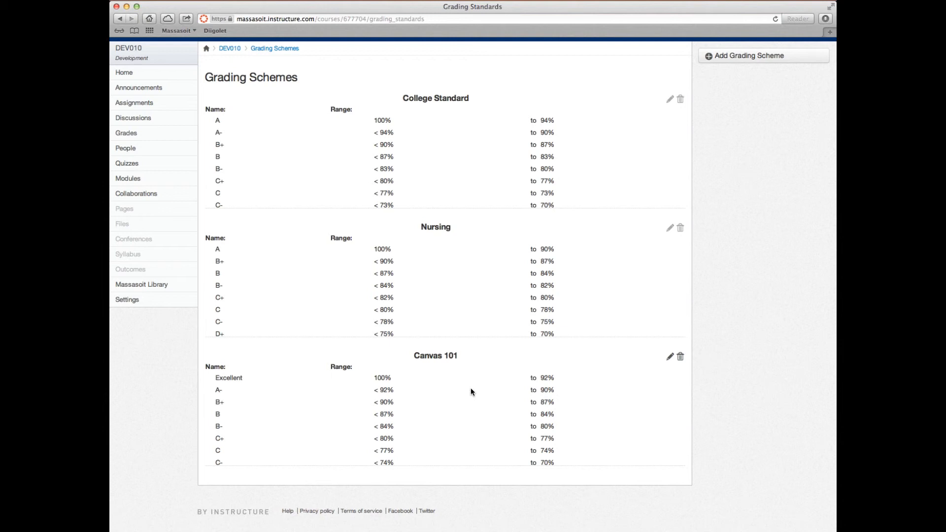
pyautogui.moveTo(475, 391)
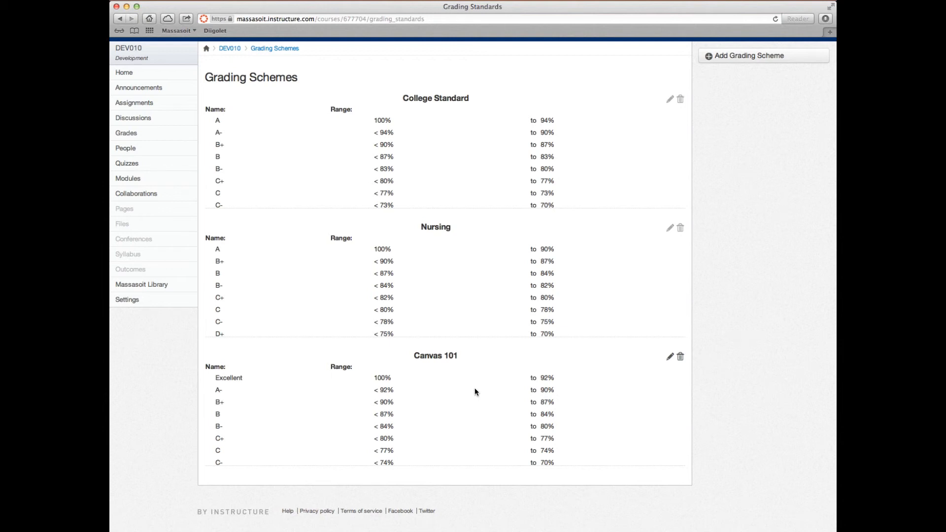
pyautogui.click(668, 355)
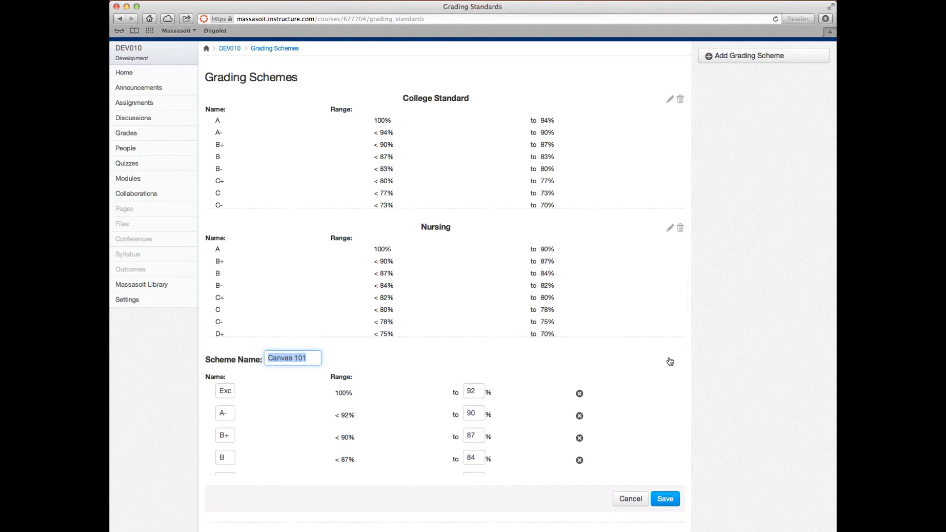
pyautogui.click(664, 499)
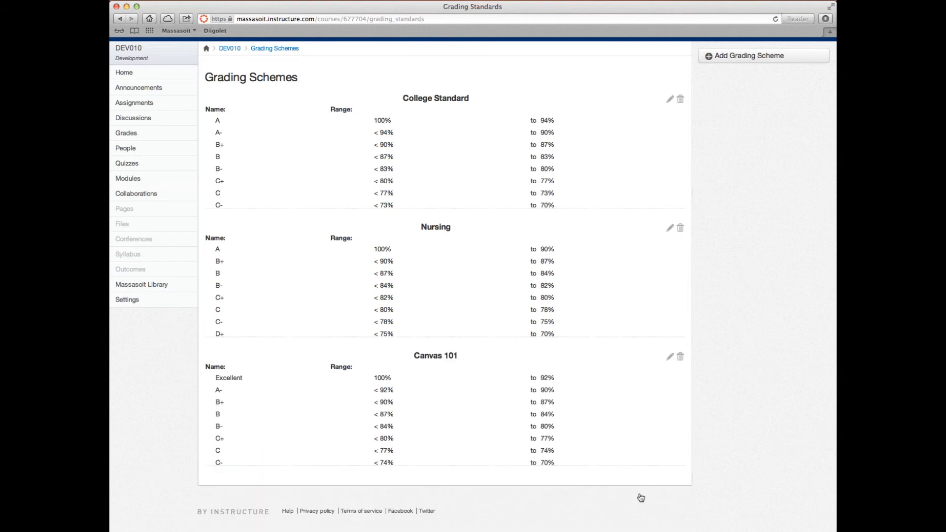
pyautogui.moveTo(679, 402)
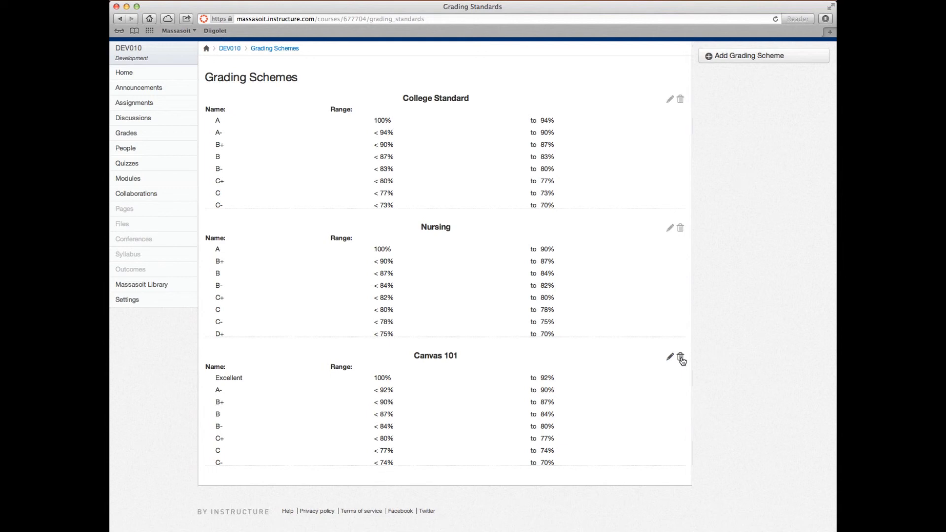
pyautogui.moveTo(680, 357)
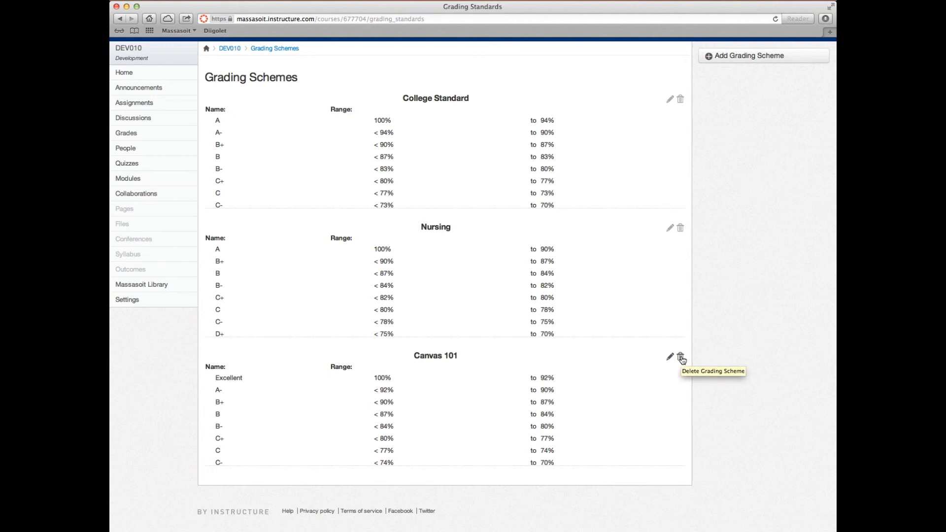
pyautogui.moveTo(608, 353)
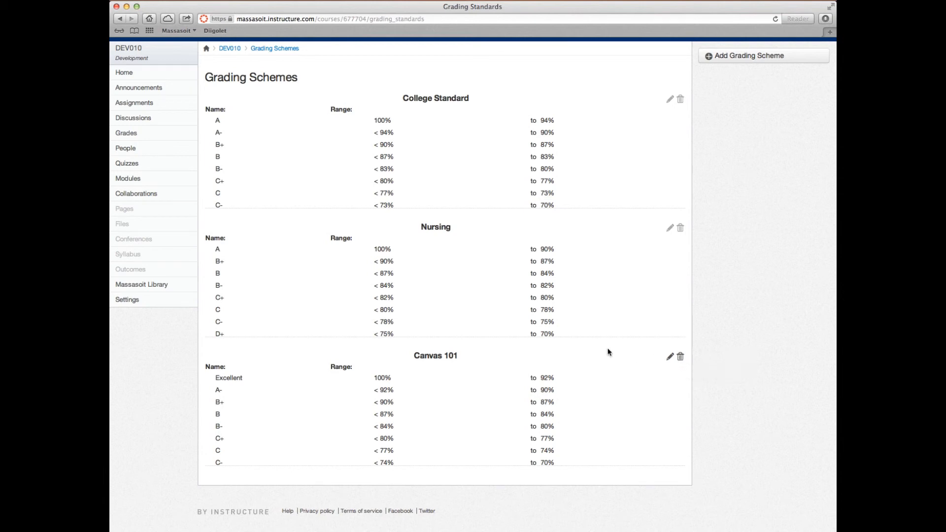
pyautogui.moveTo(142, 304)
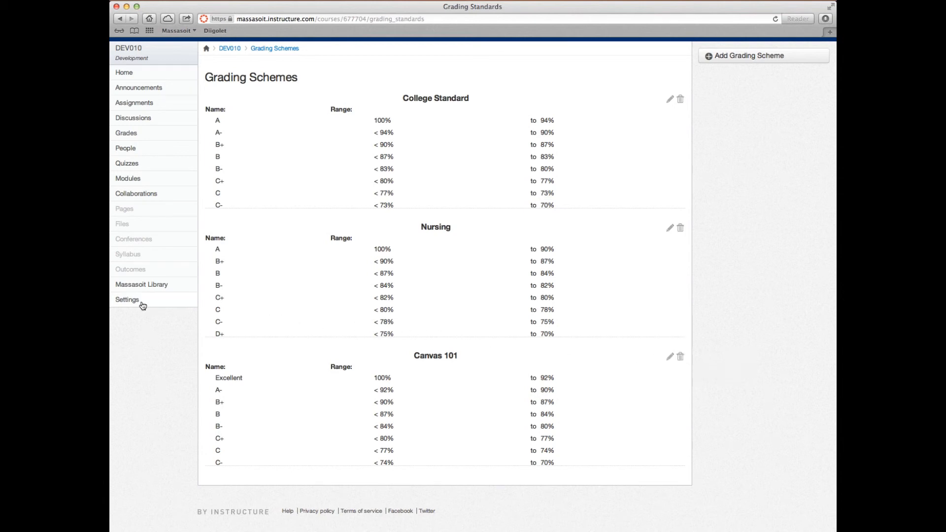
# - Edit the course details in Settings and view the current College Standard grading scheme
pyautogui.click(127, 300)
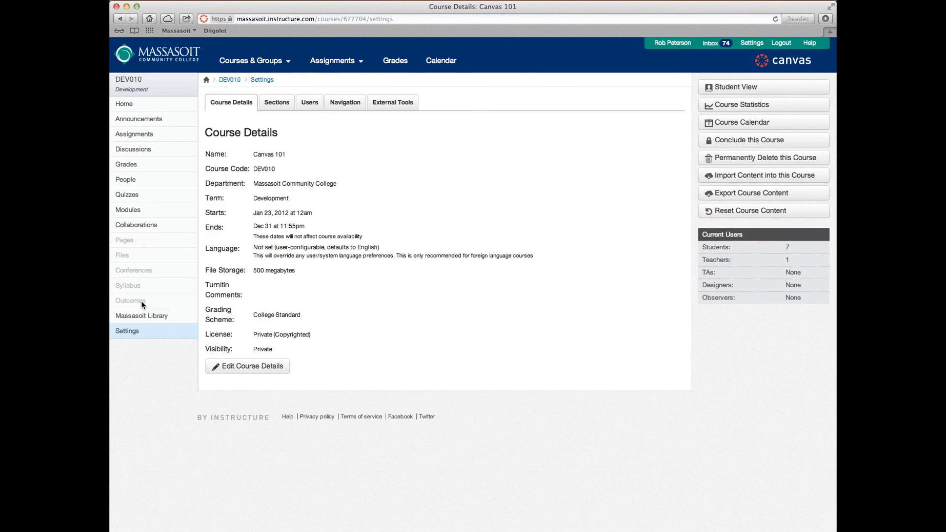
pyautogui.click(247, 366)
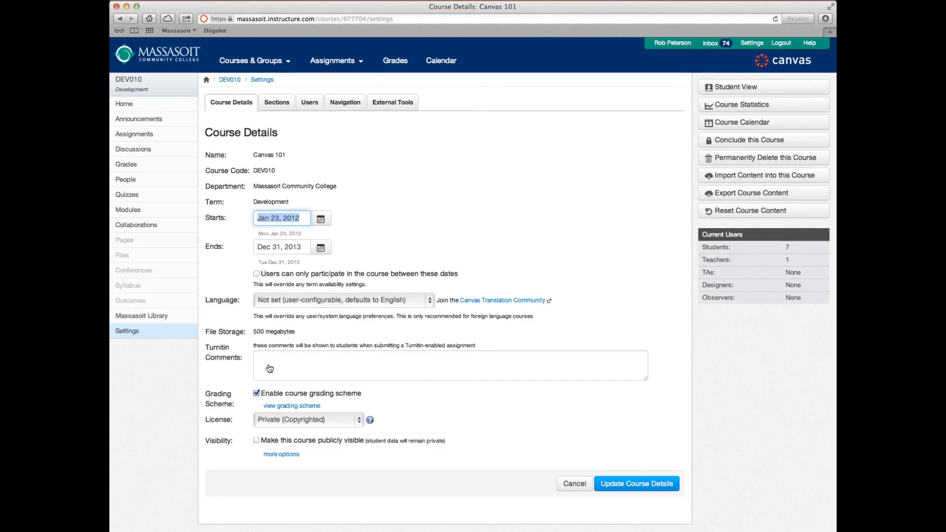
pyautogui.scroll(-3)
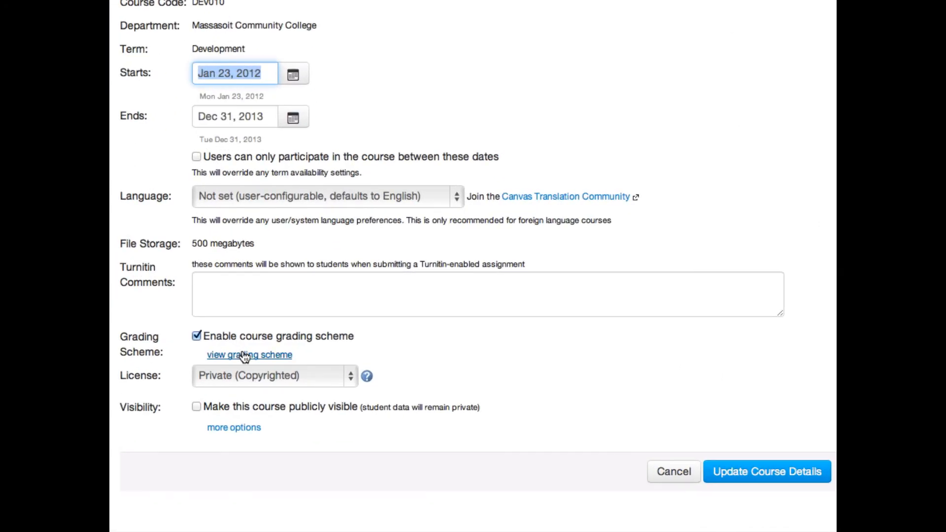
pyautogui.click(248, 353)
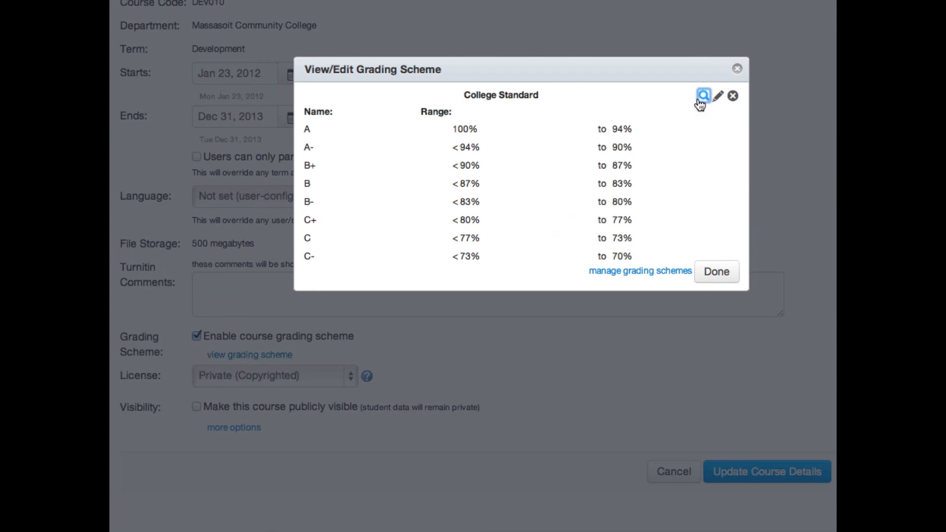
# - Browse the available schemes list showing Canvas 101, College Standard and Nursing
pyautogui.click(703, 96)
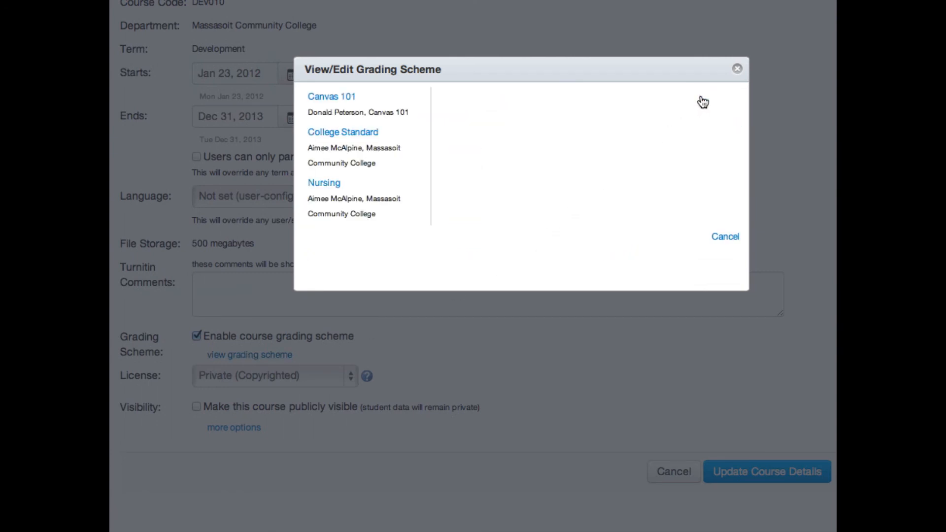
pyautogui.moveTo(497, 98)
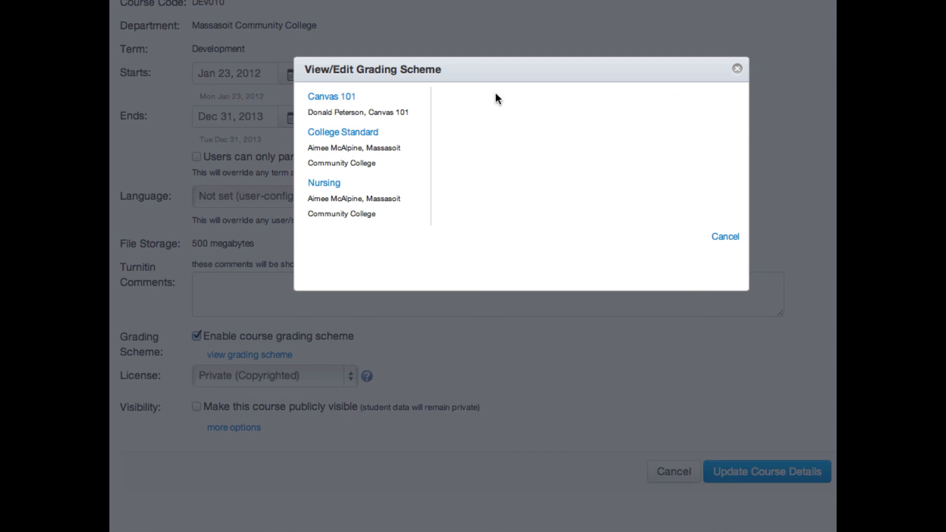